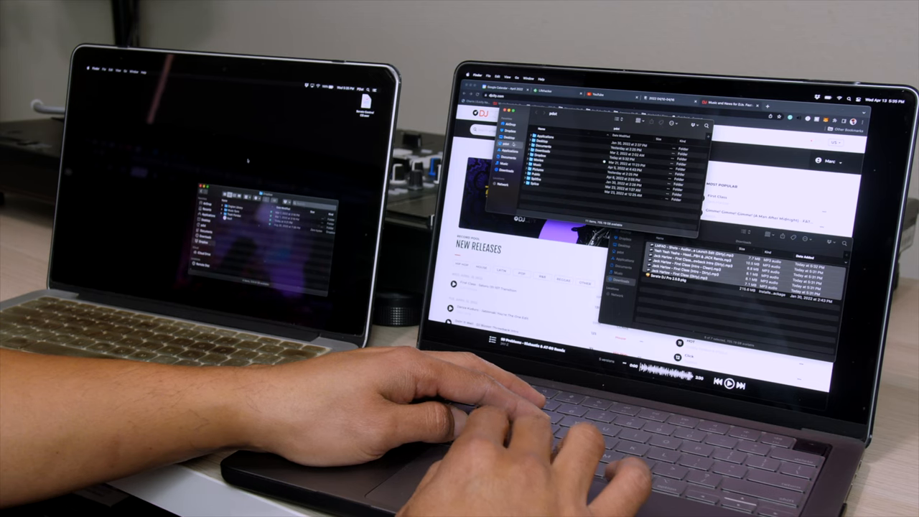
# - Open the Dropbox folder from the Finder sidebar to list its subfolders
pyautogui.click(504, 131)
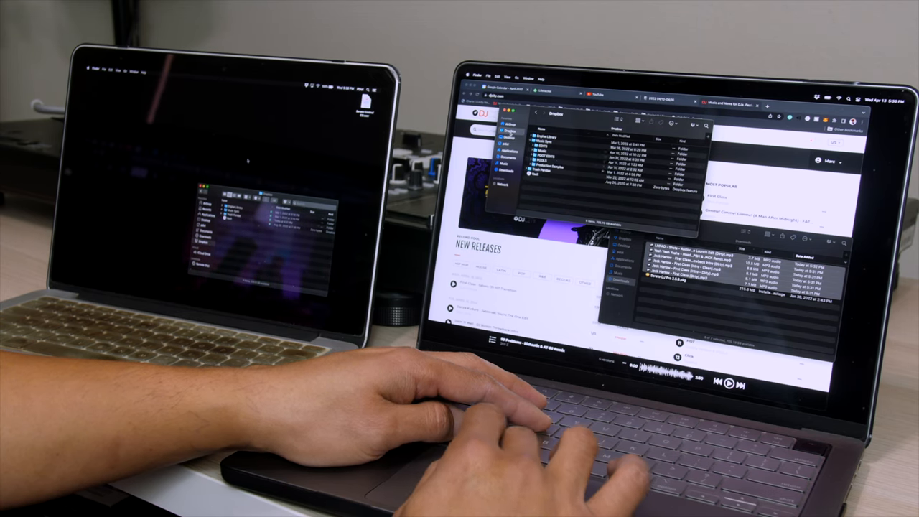